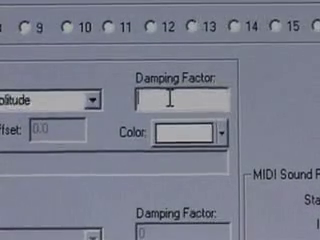
{"action": "type", "text": "10"}
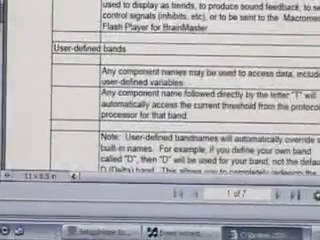
{"action": "scroll", "scroll_direction": "down", "scroll_amount": 3}
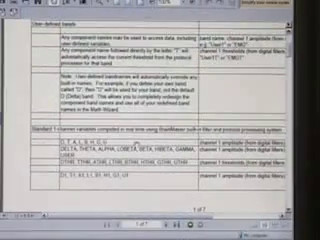
{"action": "scroll", "scroll_direction": "down", "scroll_amount": 3}
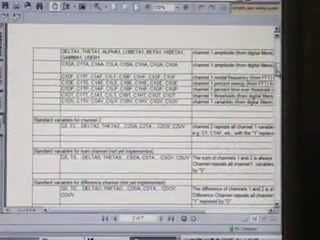